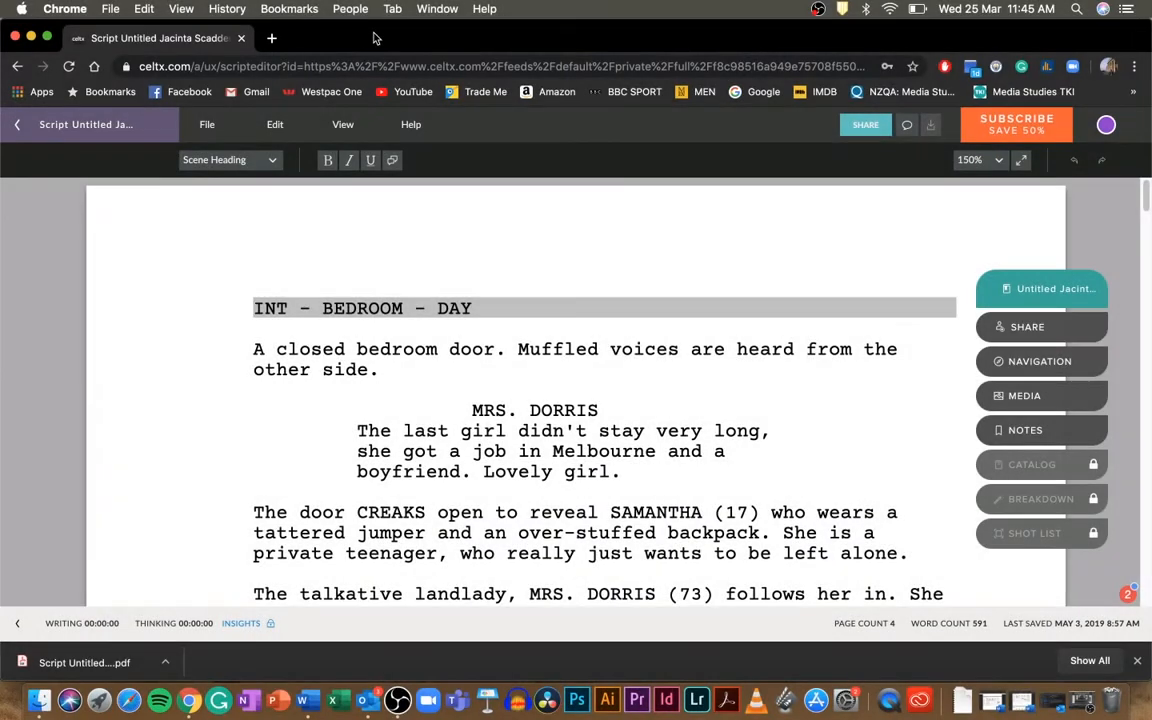
mouse_move(393, 294)
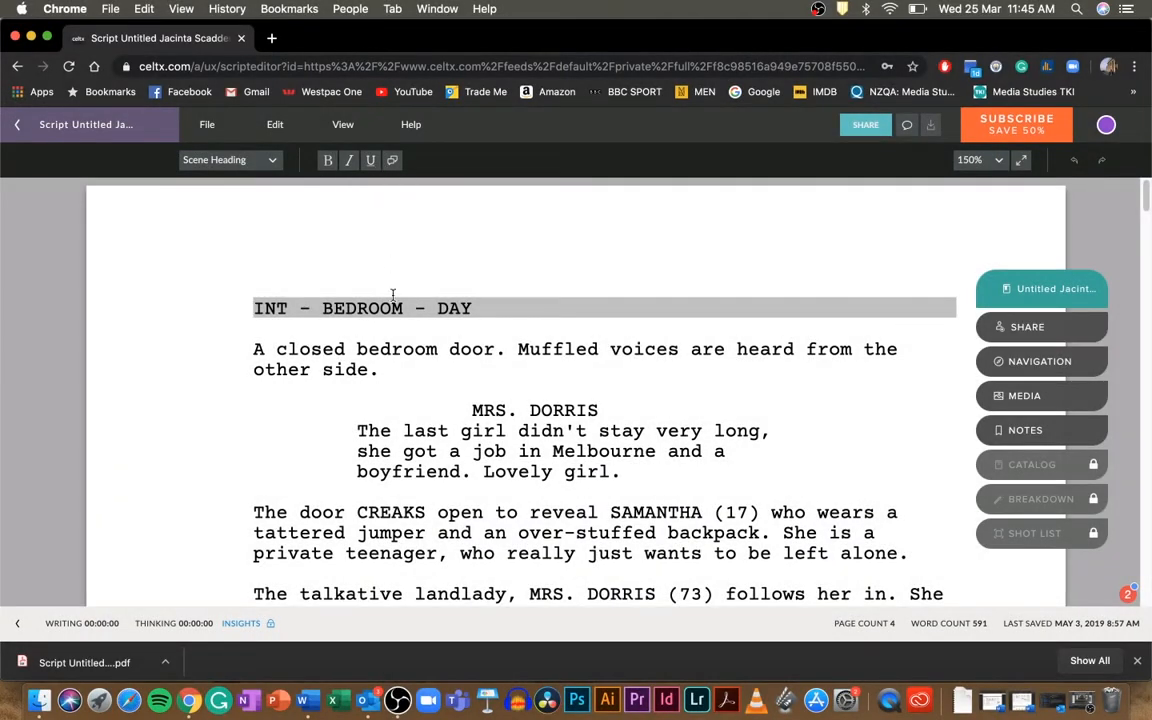
Step: Scroll through the screenplay, then choose File > Print/Download PDF to preview it
scroll(down, 3)
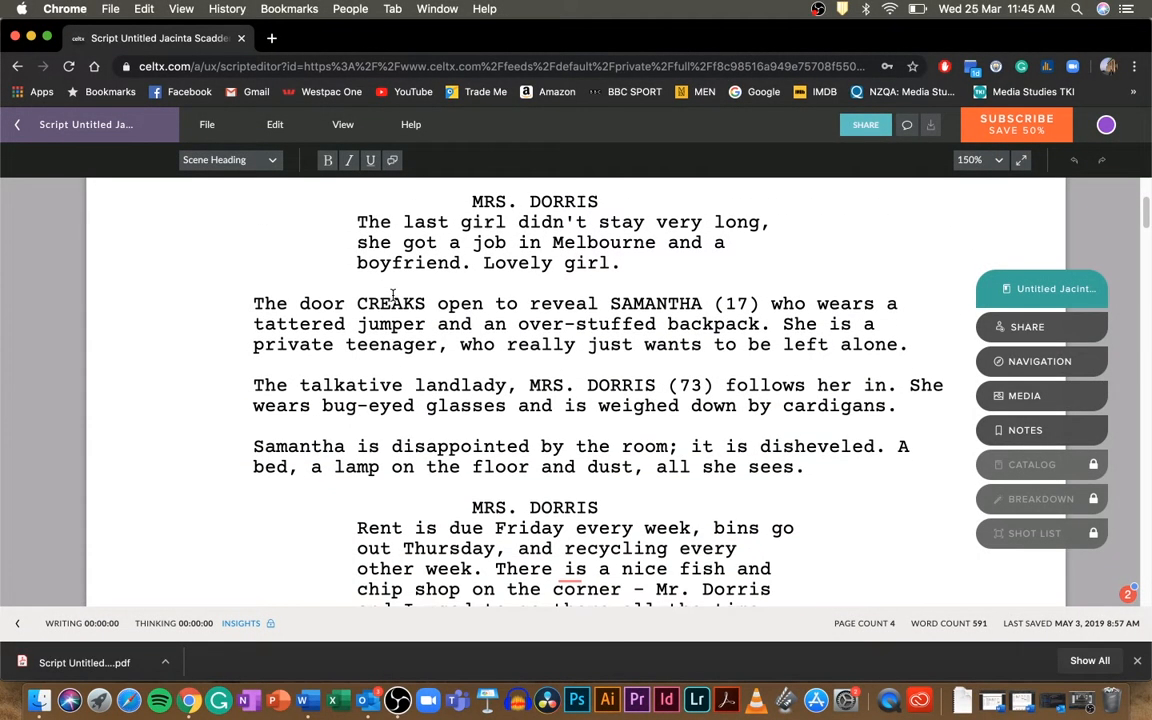
scroll(down, 3)
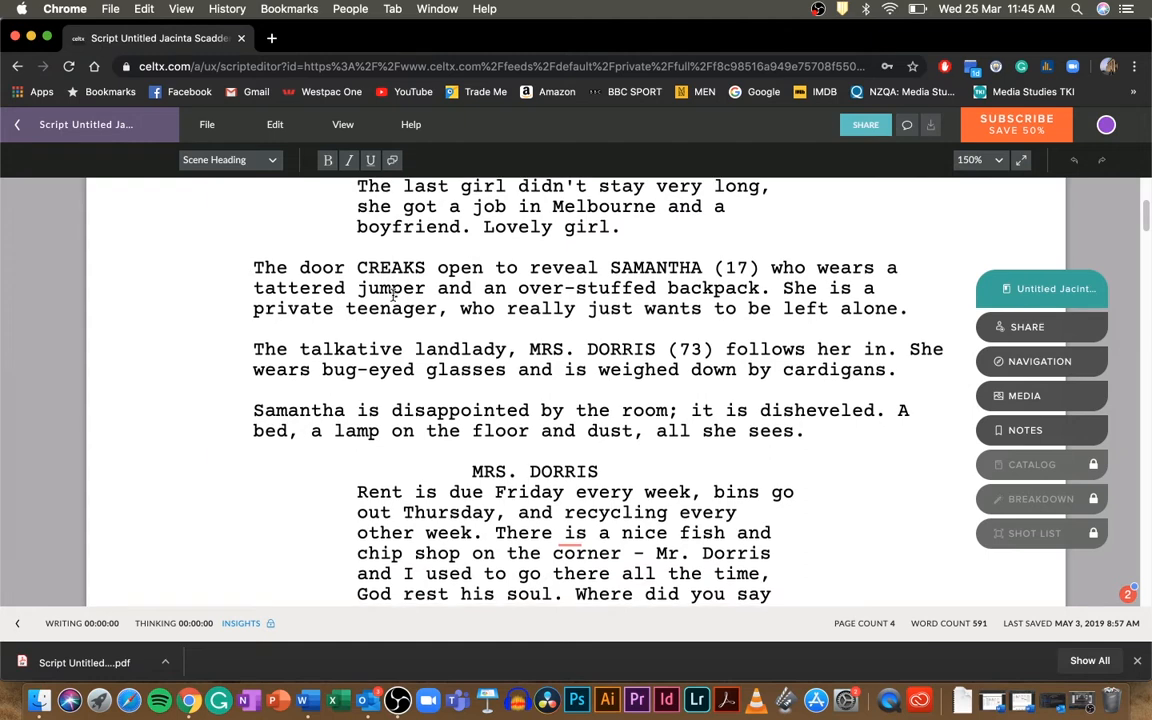
scroll(down, 3)
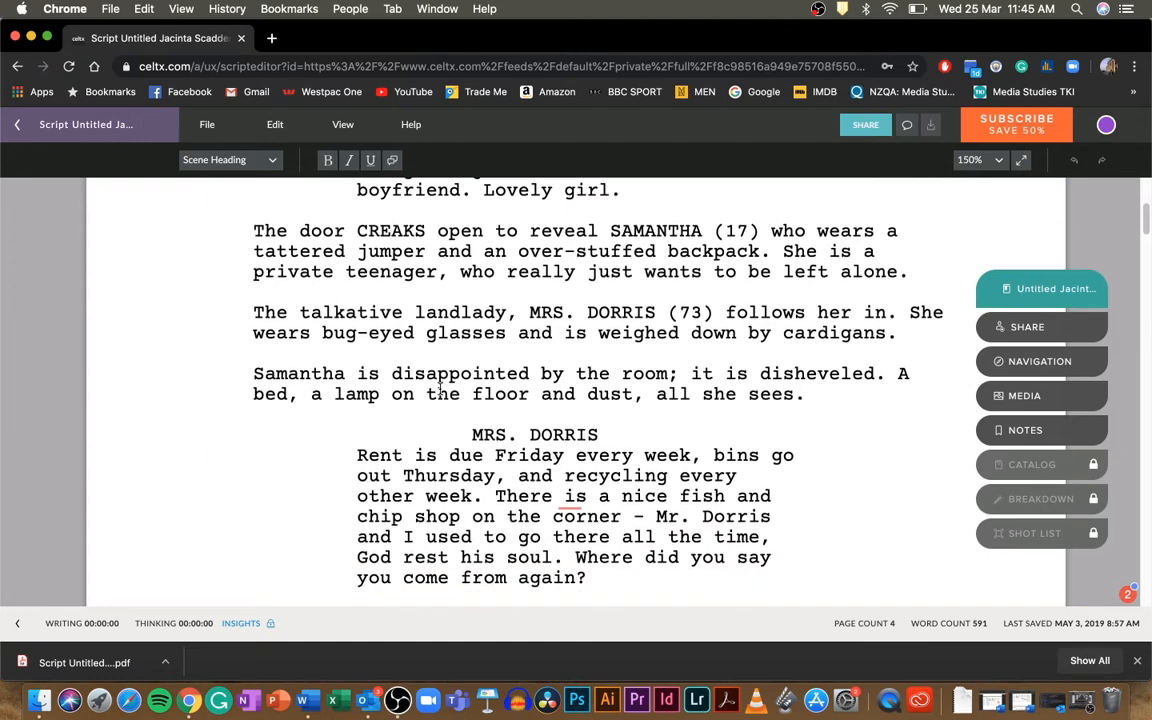
scroll(down, 3)
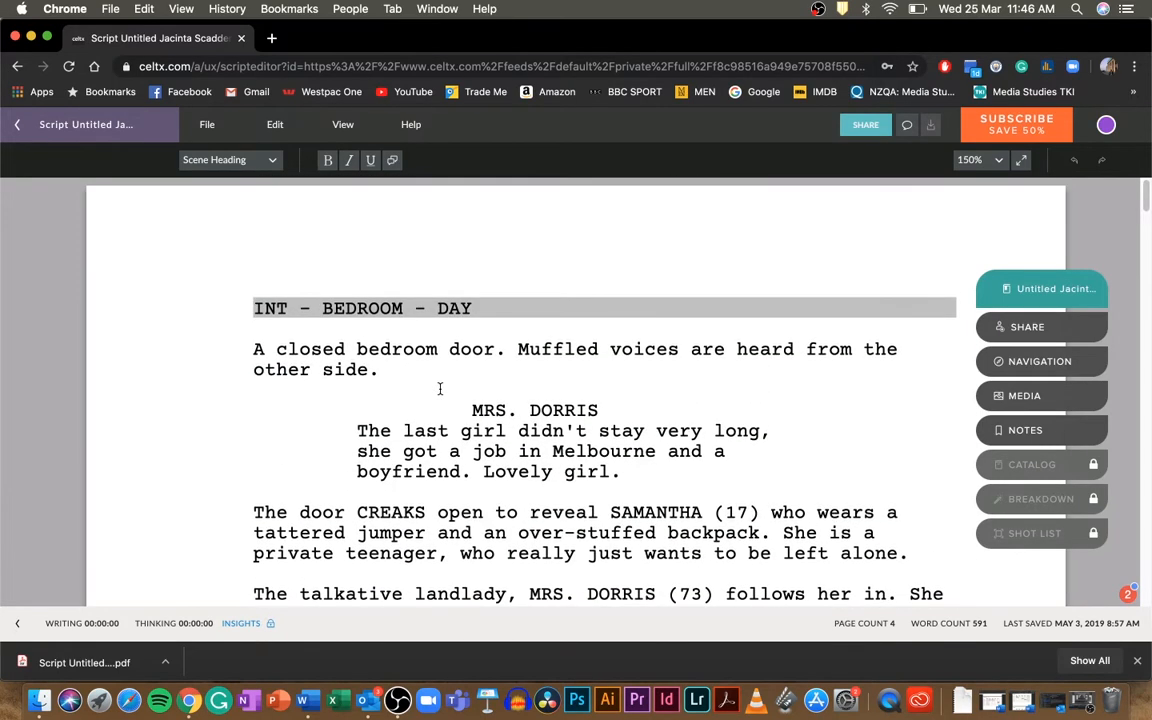
scroll(down, 3)
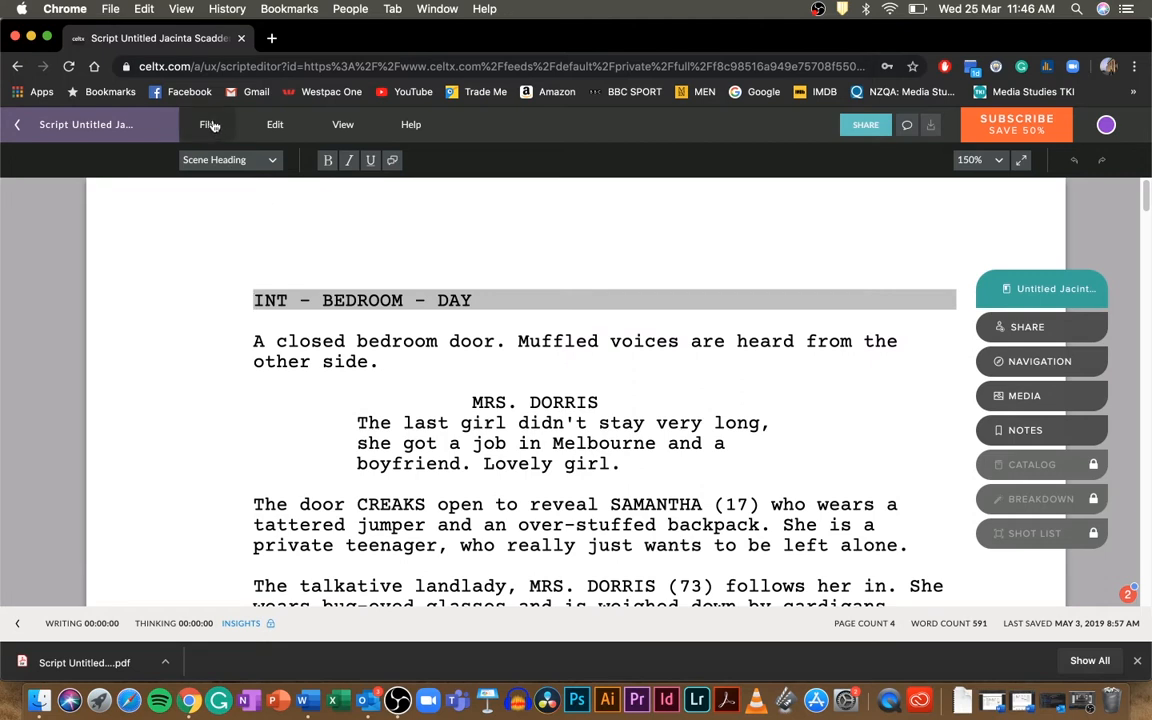
click(207, 124)
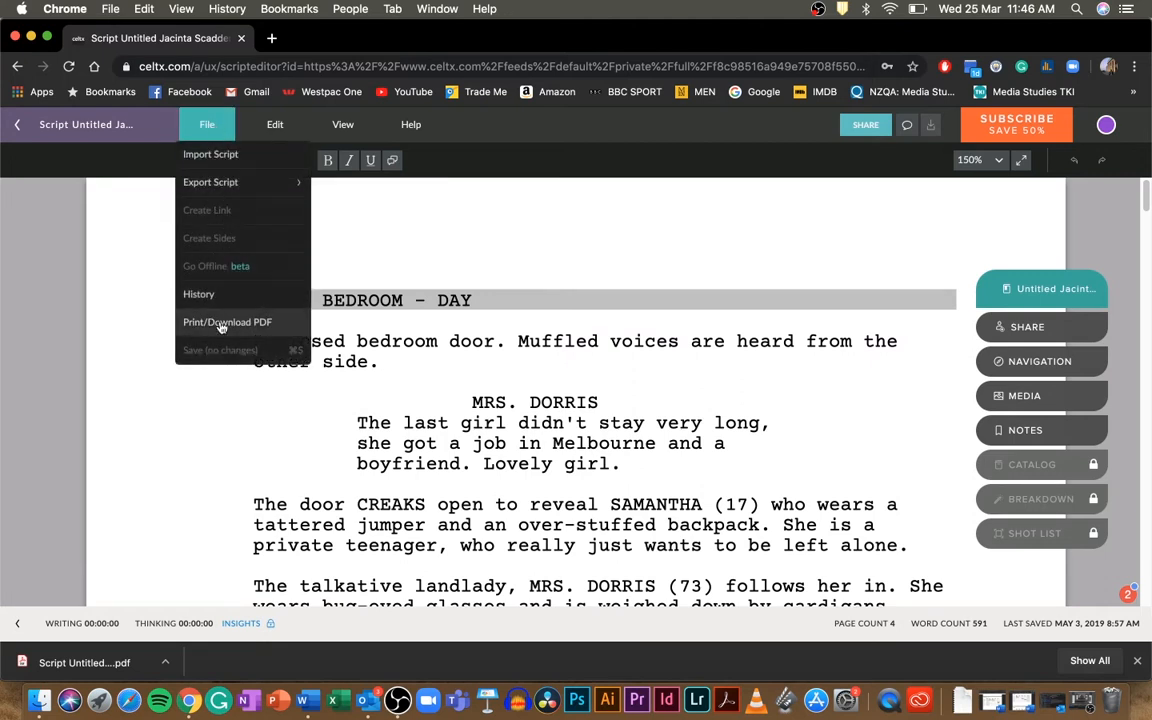
mouse_move(247, 330)
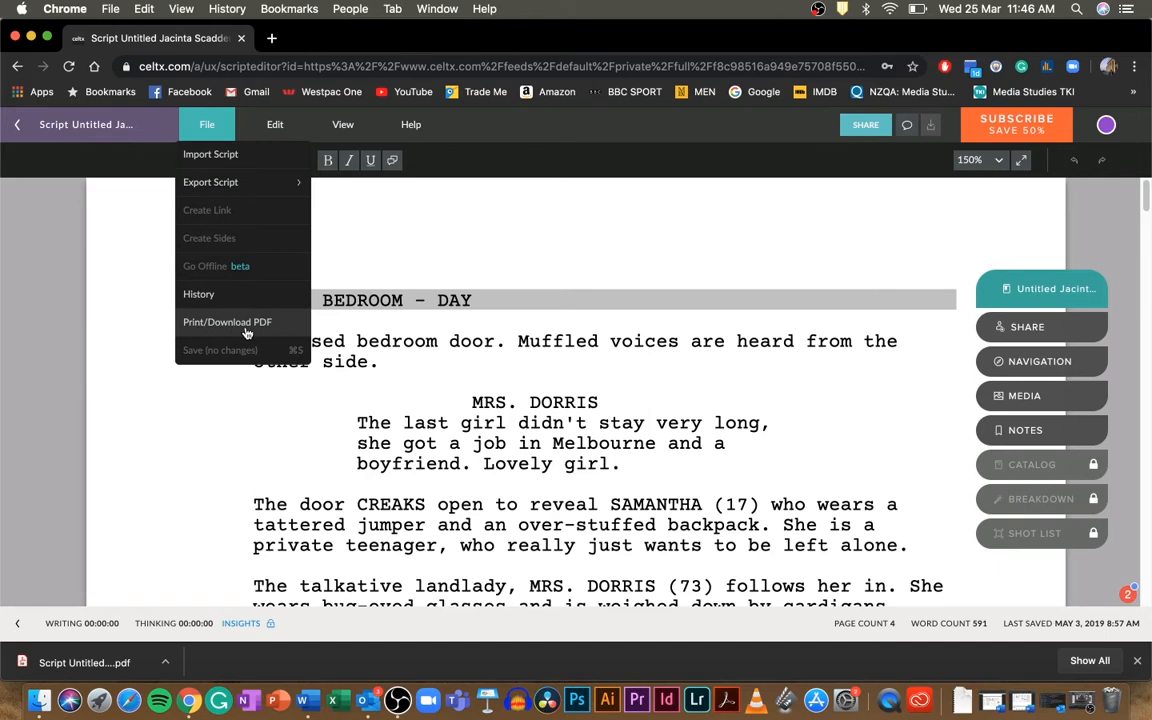
click(227, 322)
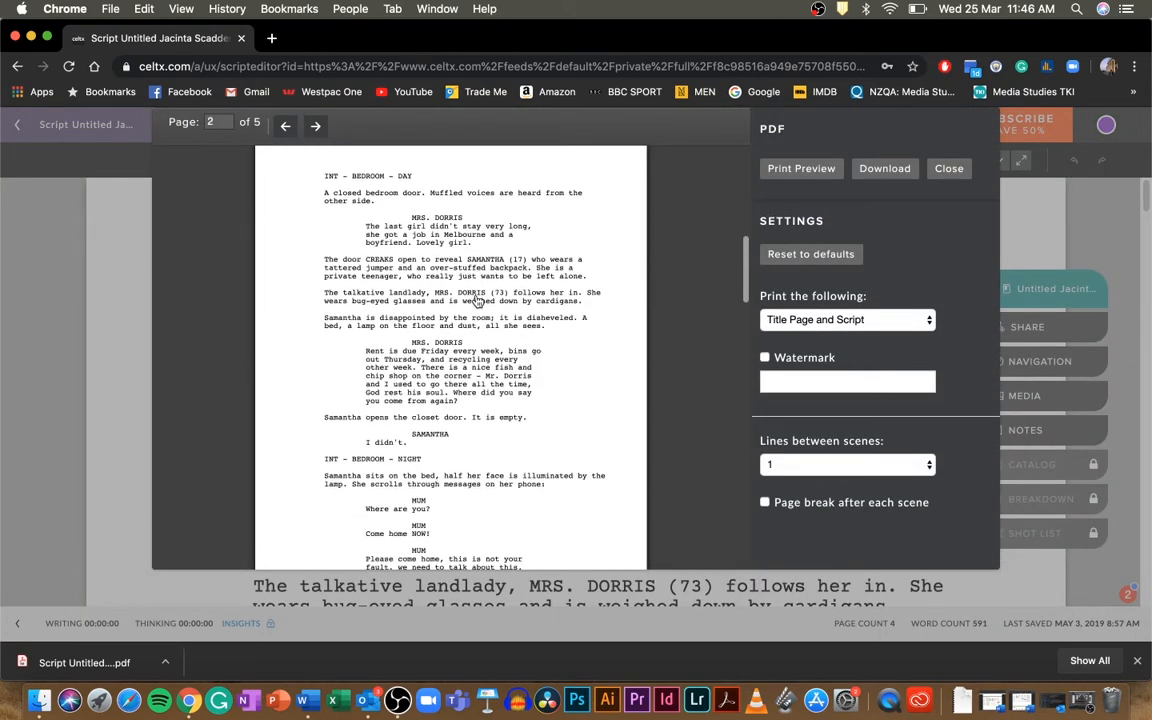
Step: Return the preview to the SKC Slasher title page and download the screenplay PDF
click(285, 125)
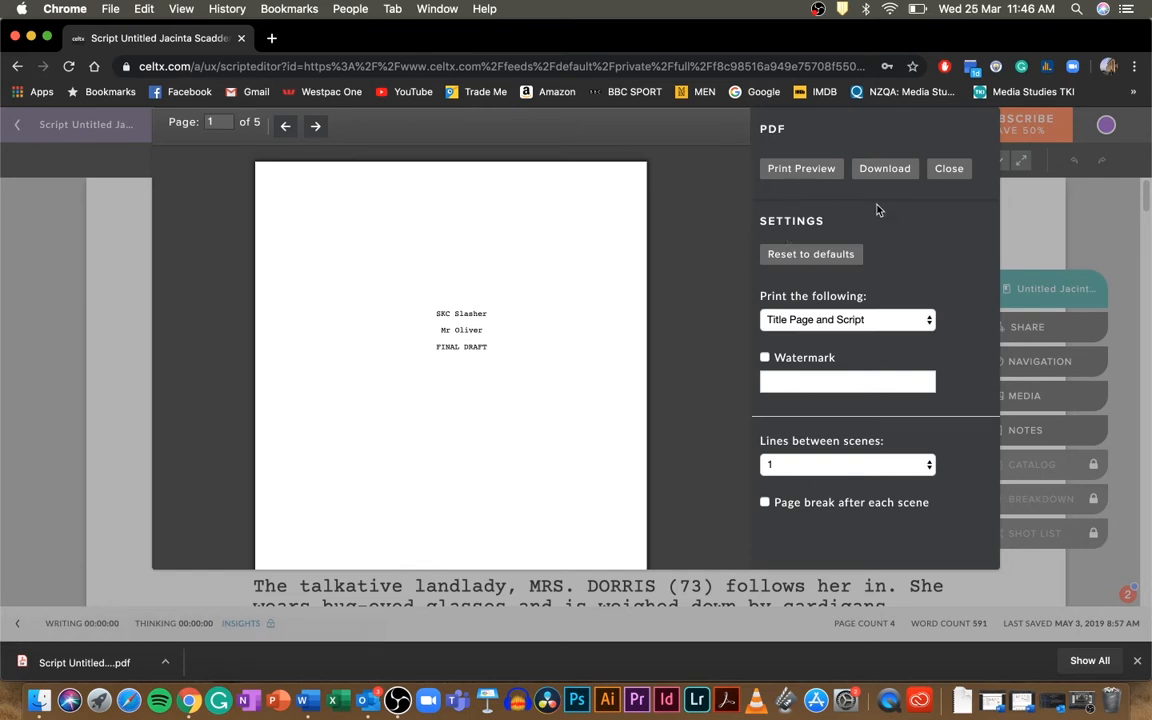
click(885, 168)
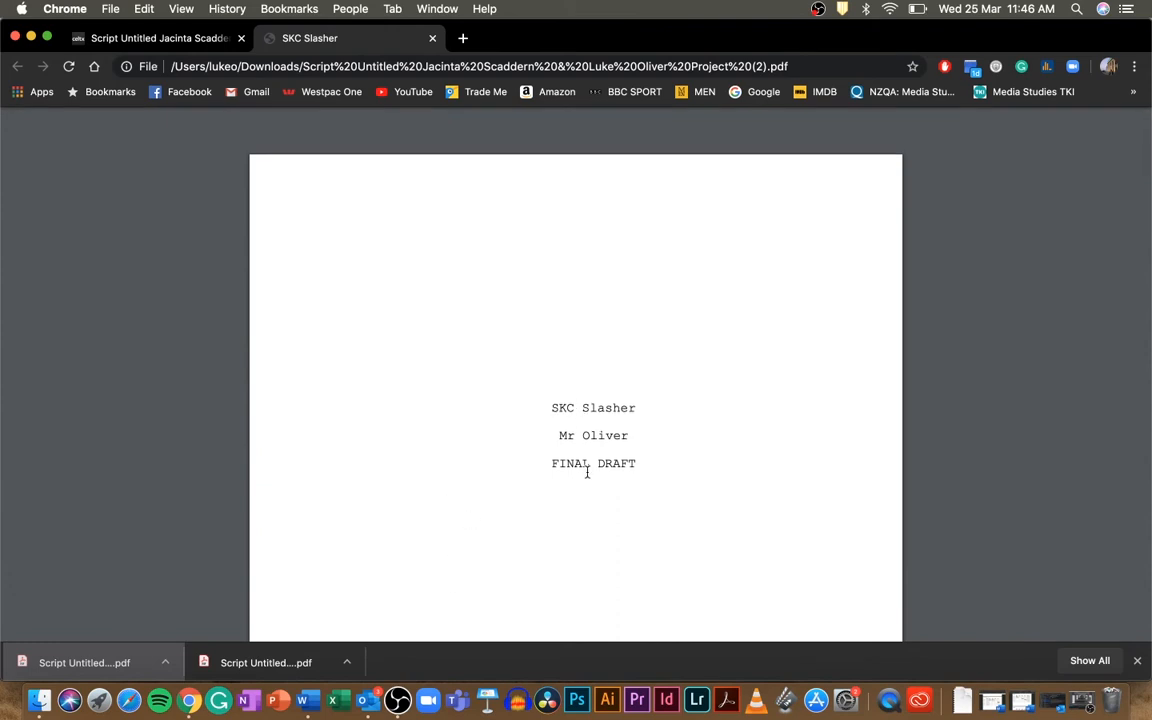
Step: Scroll the downloaded PDF in Chrome past the title page to the bedroom scene
scroll(down, 3)
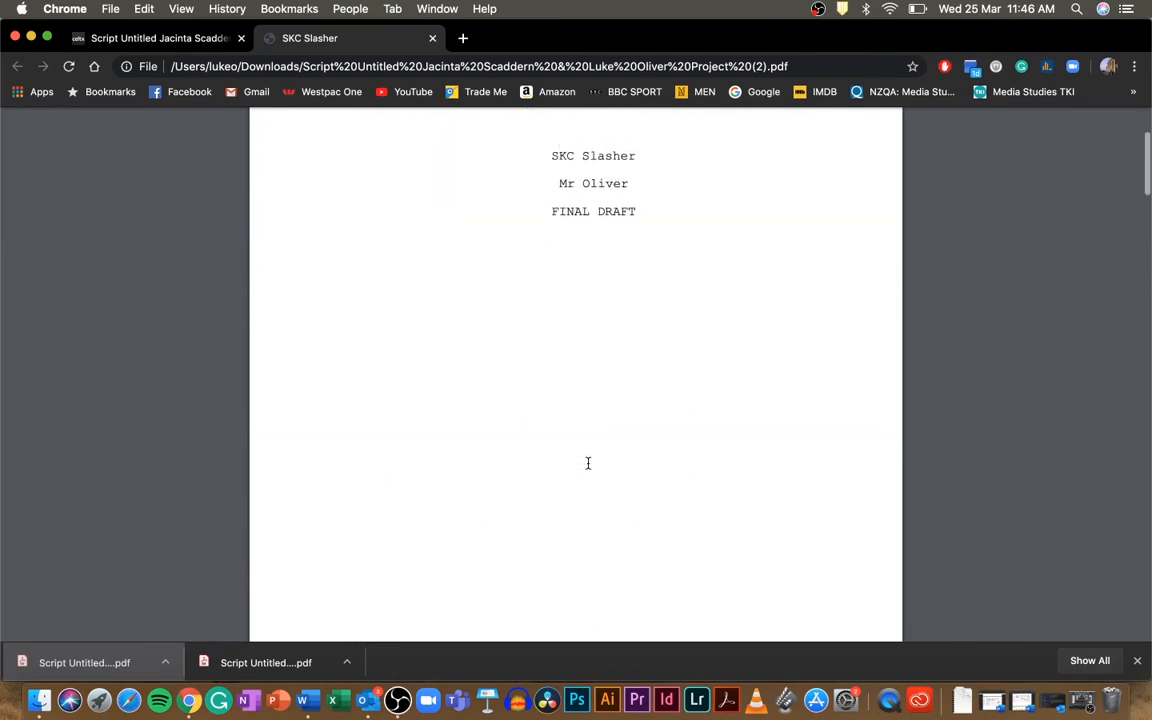
scroll(down, 3)
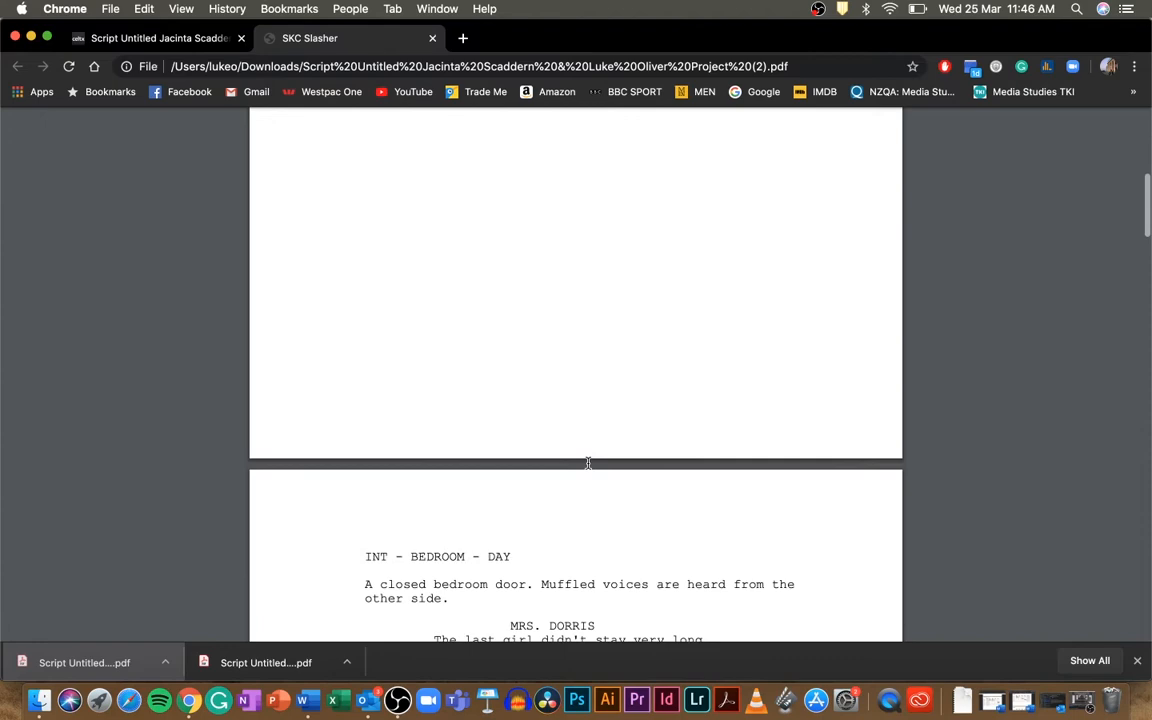